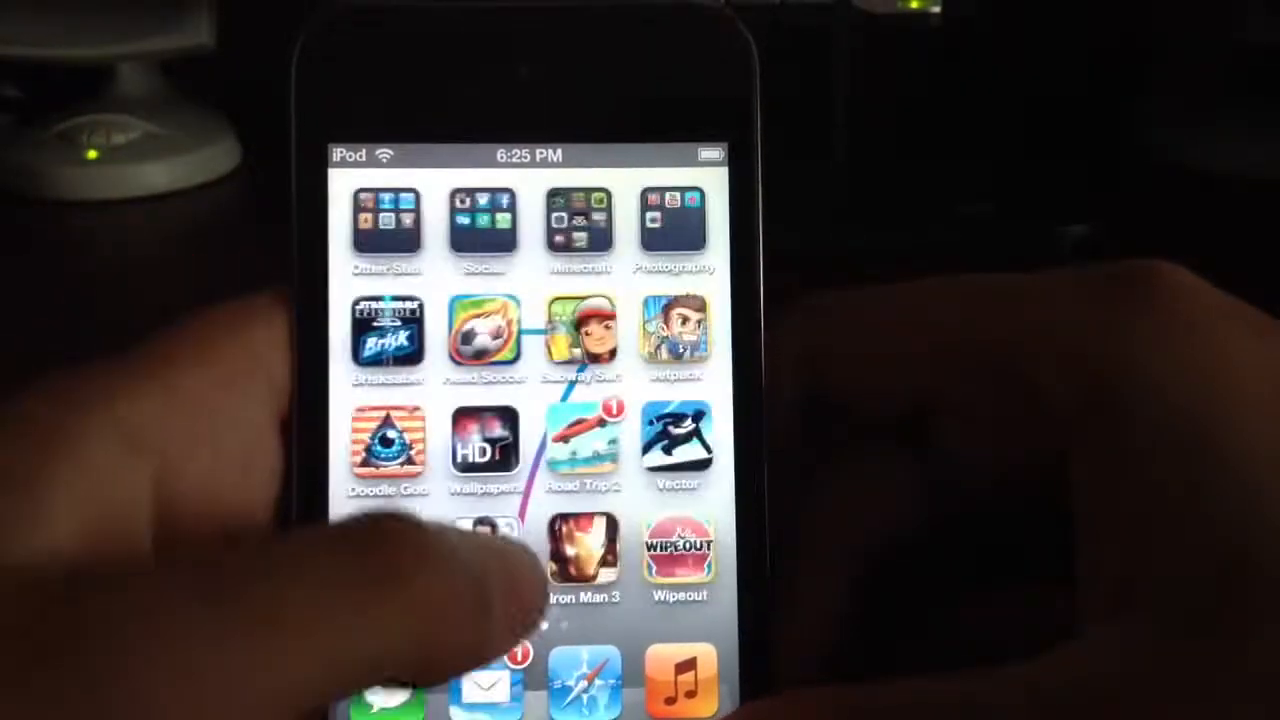
Swipe across the home screens toward the Camera app to view the latest photo, 405 of 405
{"action": "scroll", "scroll_direction": "left", "scroll_amount": 3}
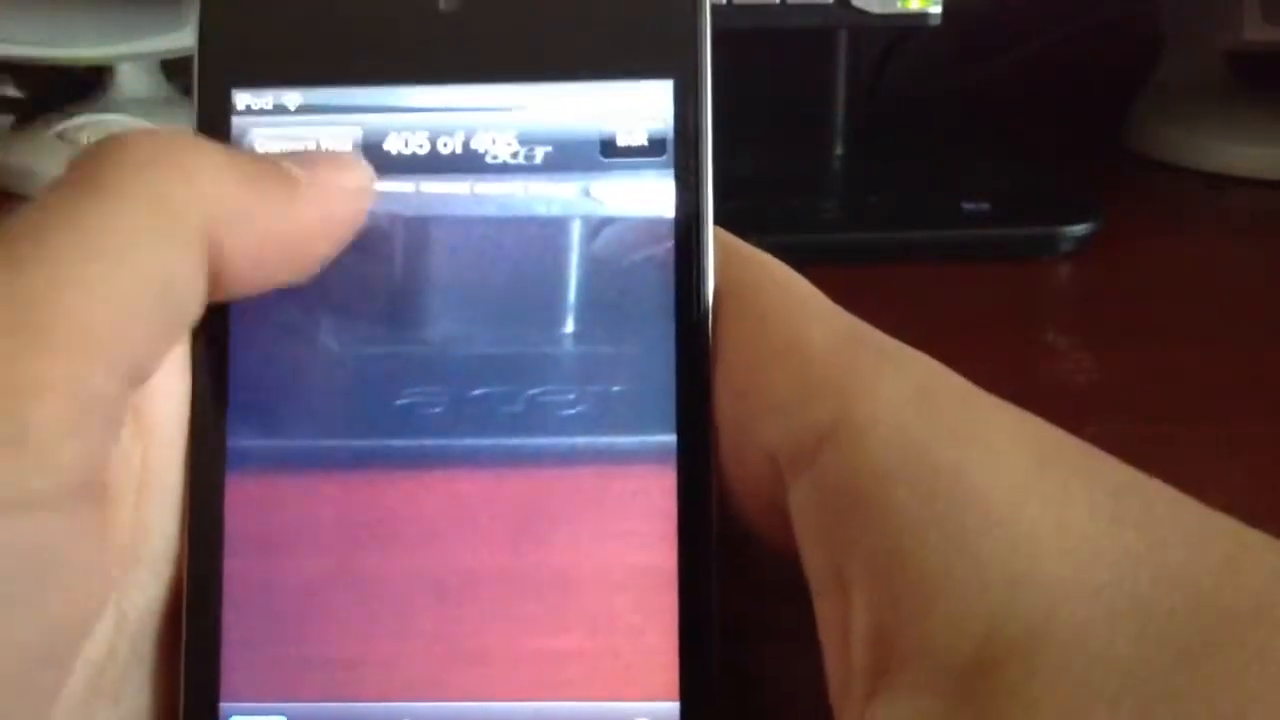
Return to the Camera Roll thumbnail grid and browse down through the photos and videos
{"action": "left_click", "coordinate": [300, 140]}
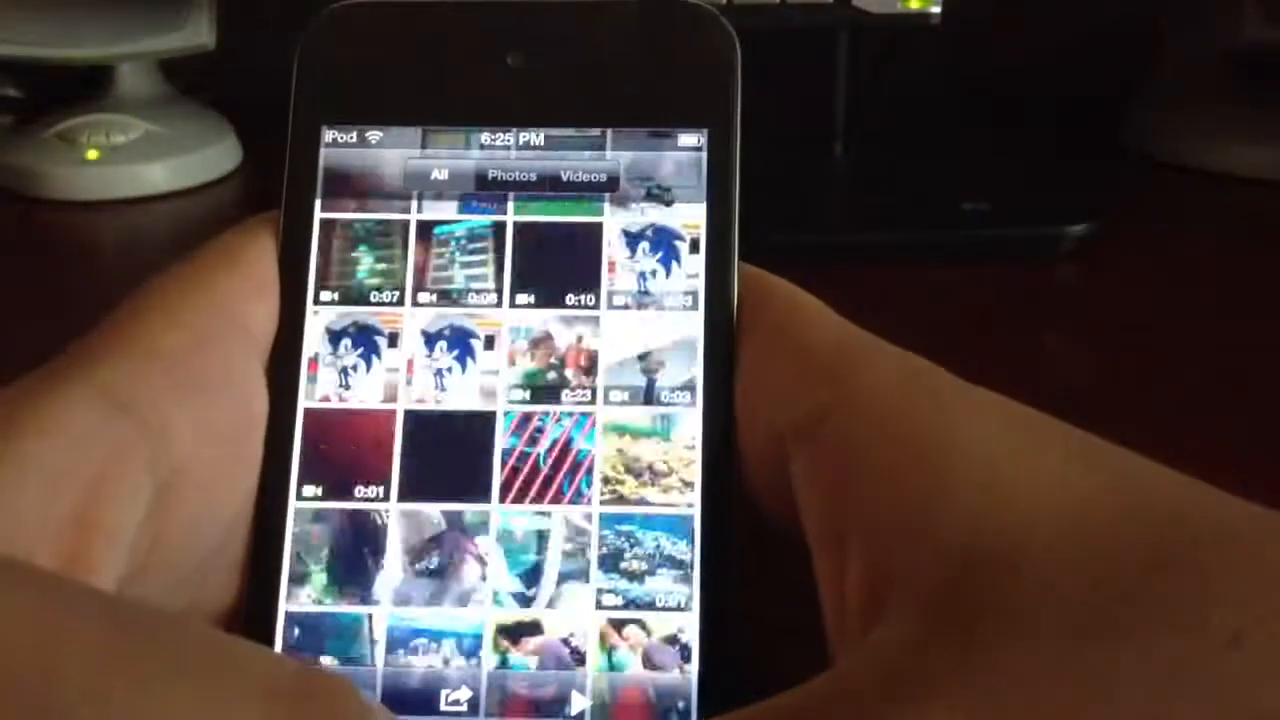
{"action": "scroll", "scroll_direction": "down", "scroll_amount": 3}
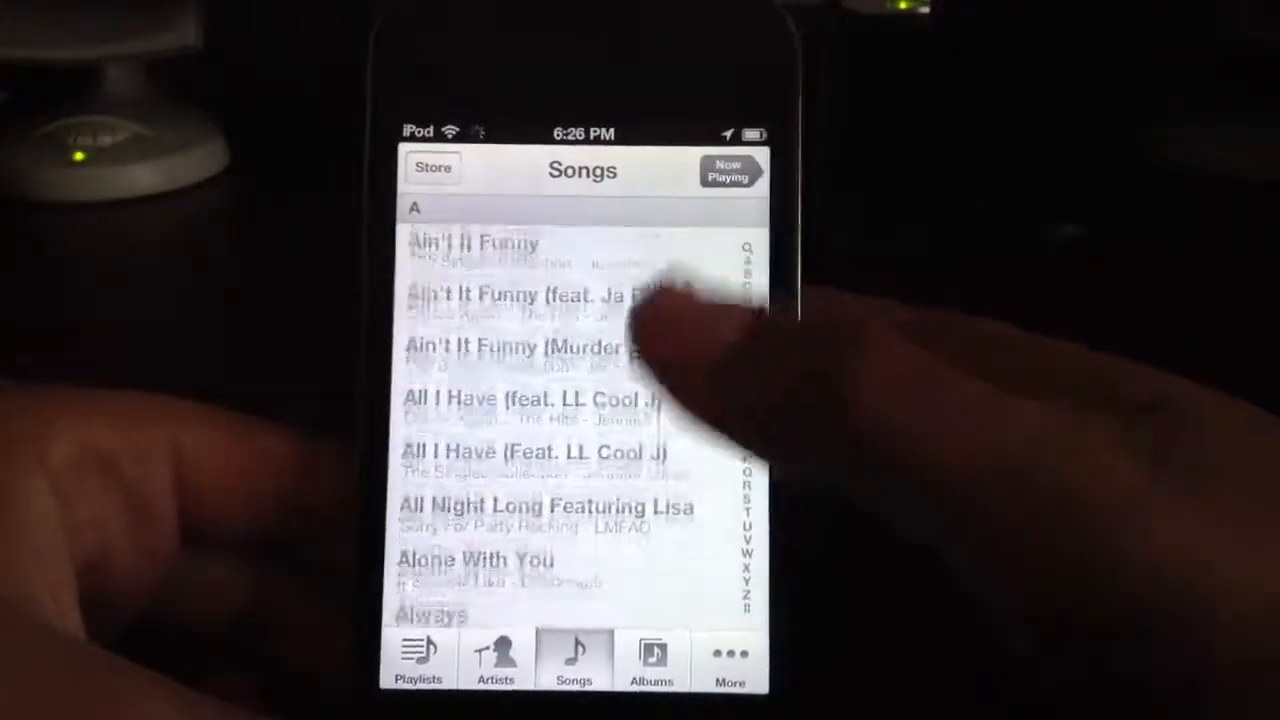
Browse the Music library through More, Songs and Albums, ending on the albums list
{"action": "left_click", "coordinate": [730, 660]}
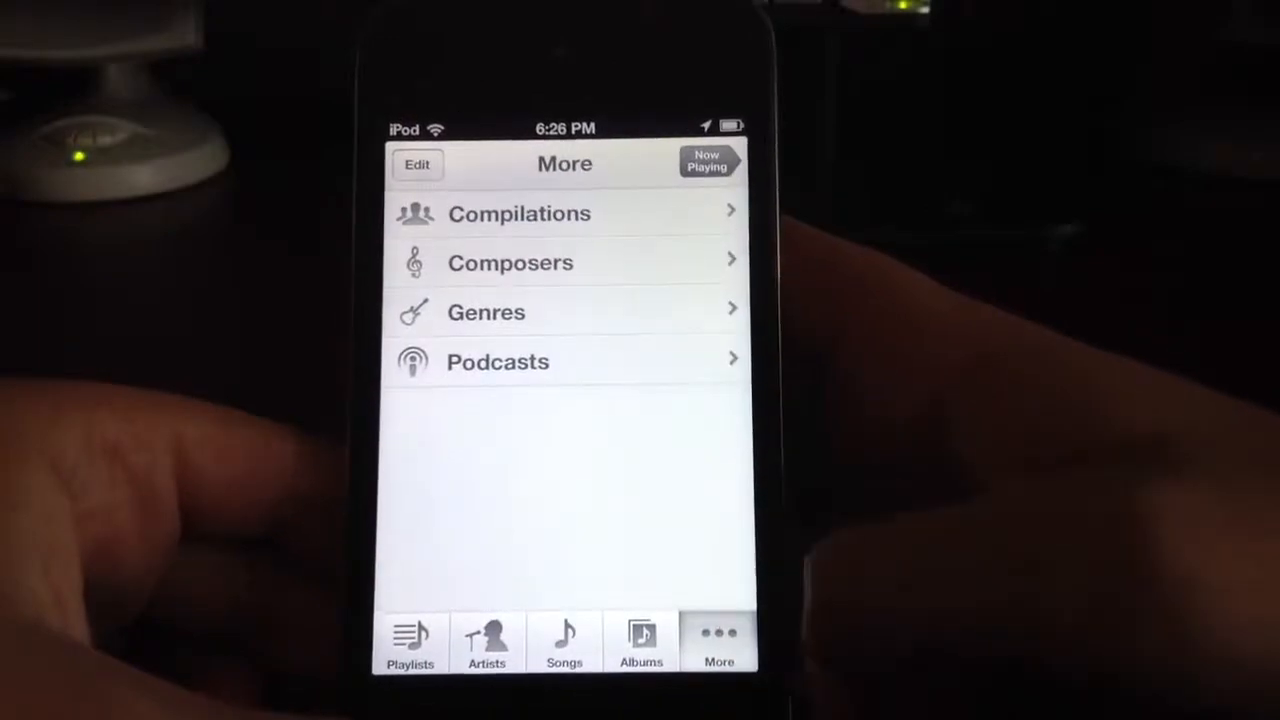
{"action": "left_click", "coordinate": [564, 642]}
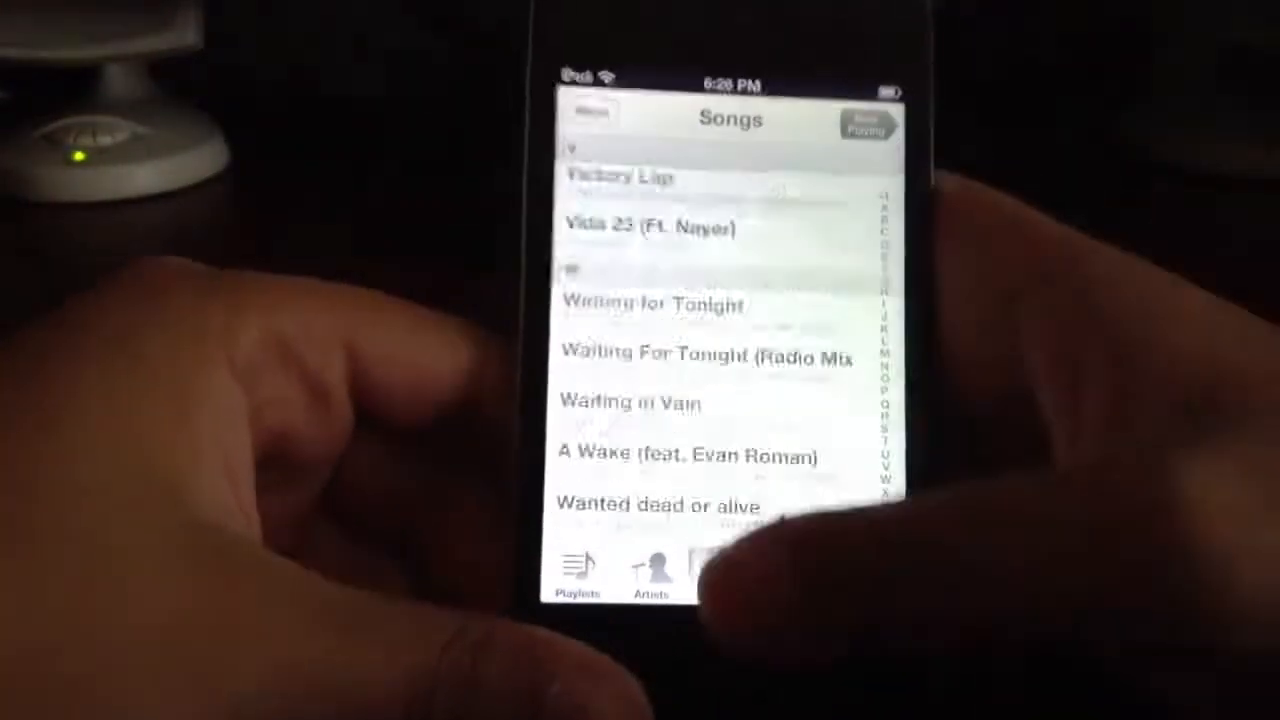
{"action": "left_click", "coordinate": [792, 560]}
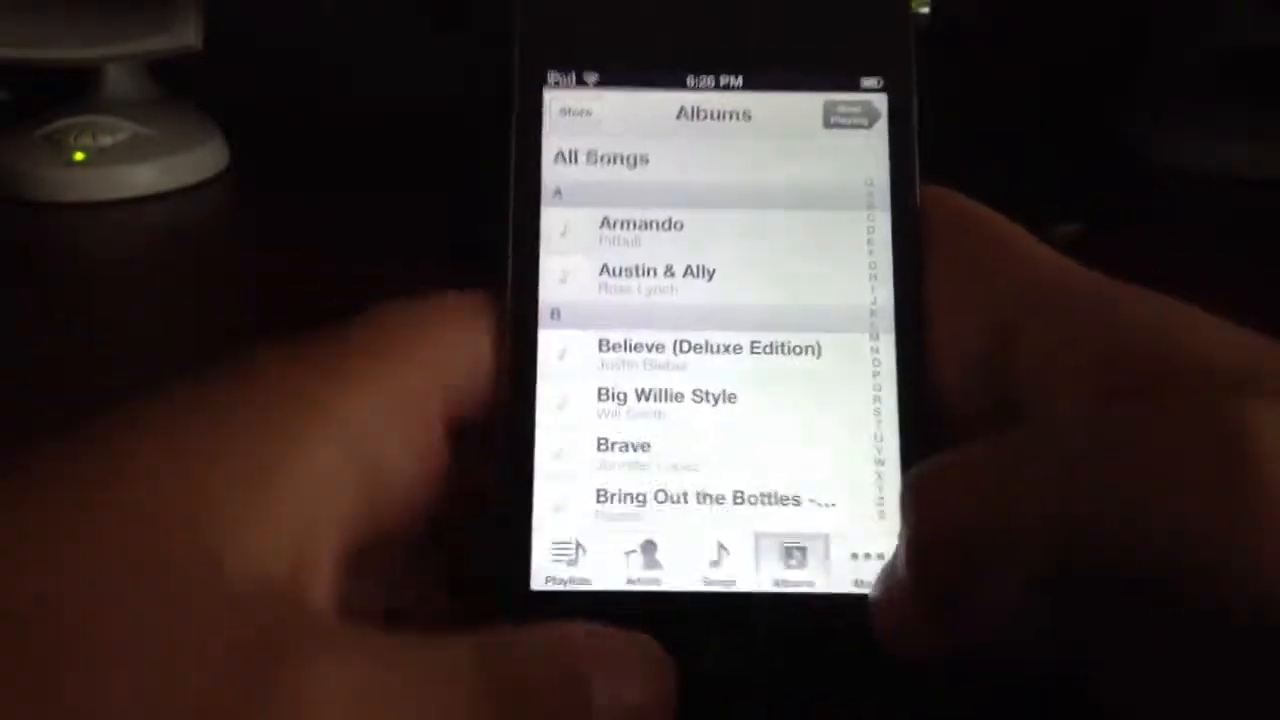
{"action": "left_click", "coordinate": [568, 560]}
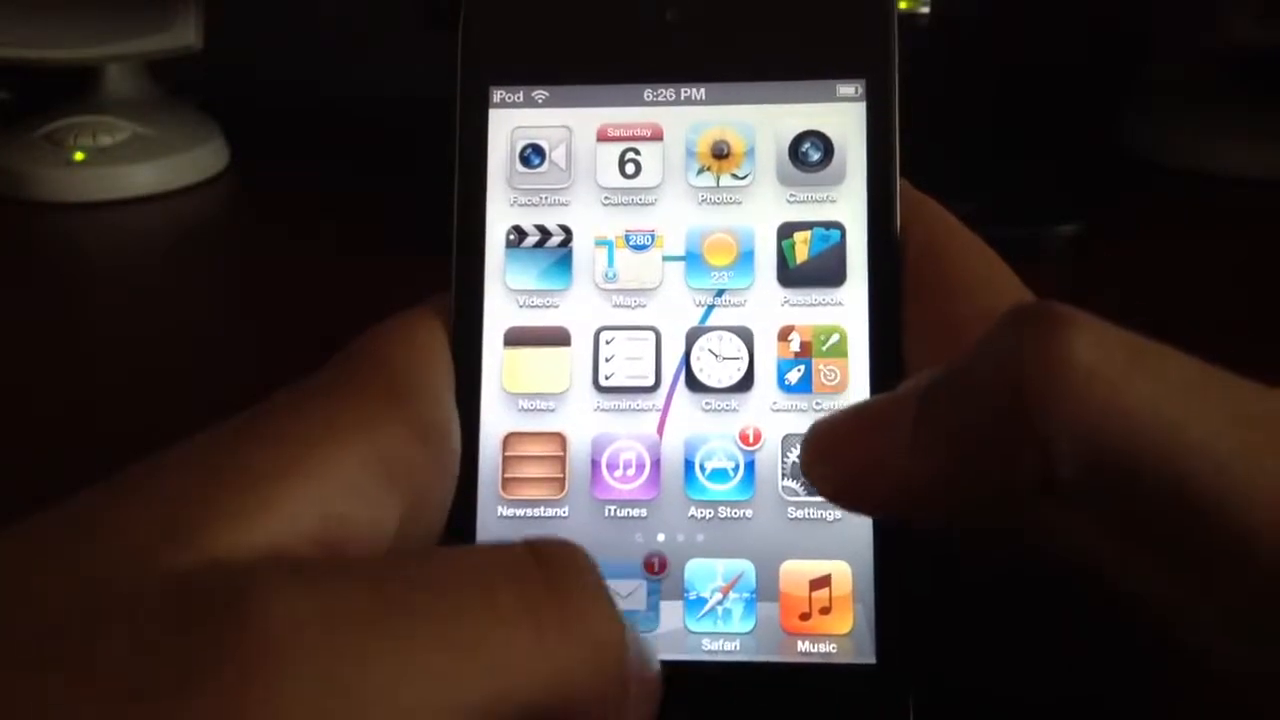
Open the Mail inbox from the home screen and pull down to refresh for new mail
{"action": "left_click", "coordinate": [630, 600]}
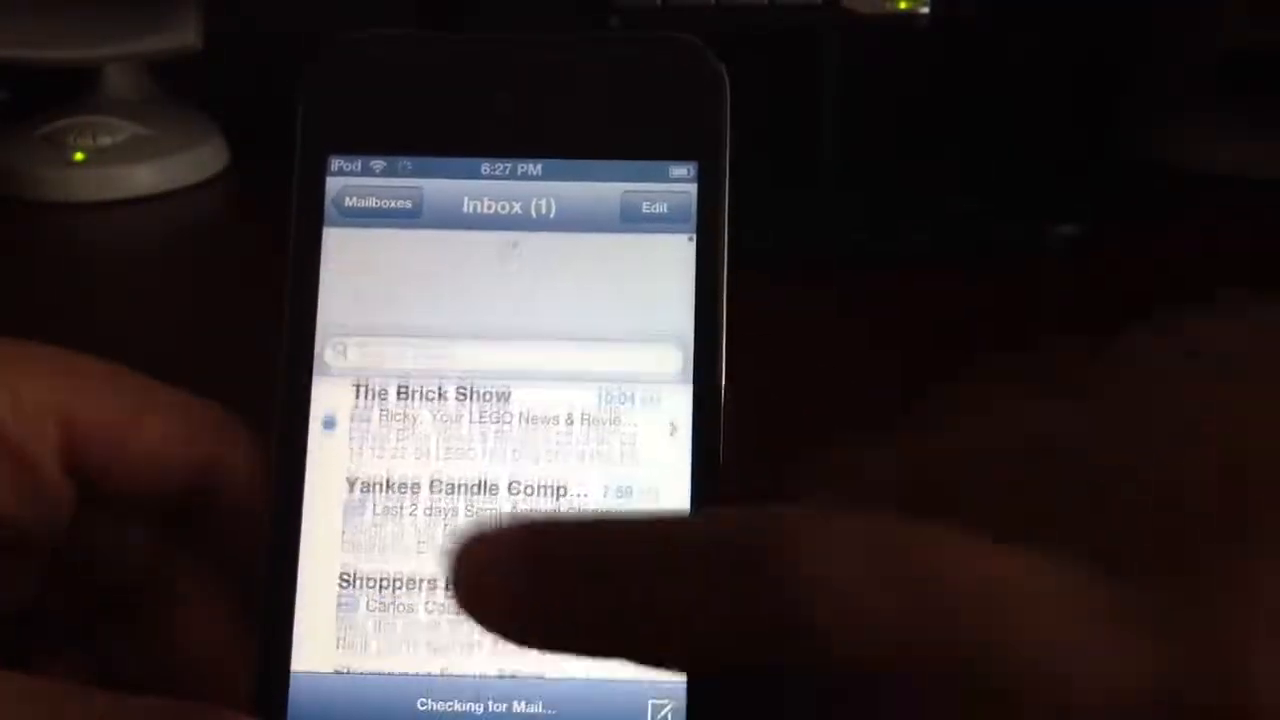
{"action": "scroll", "scroll_direction": "down", "scroll_amount": 3}
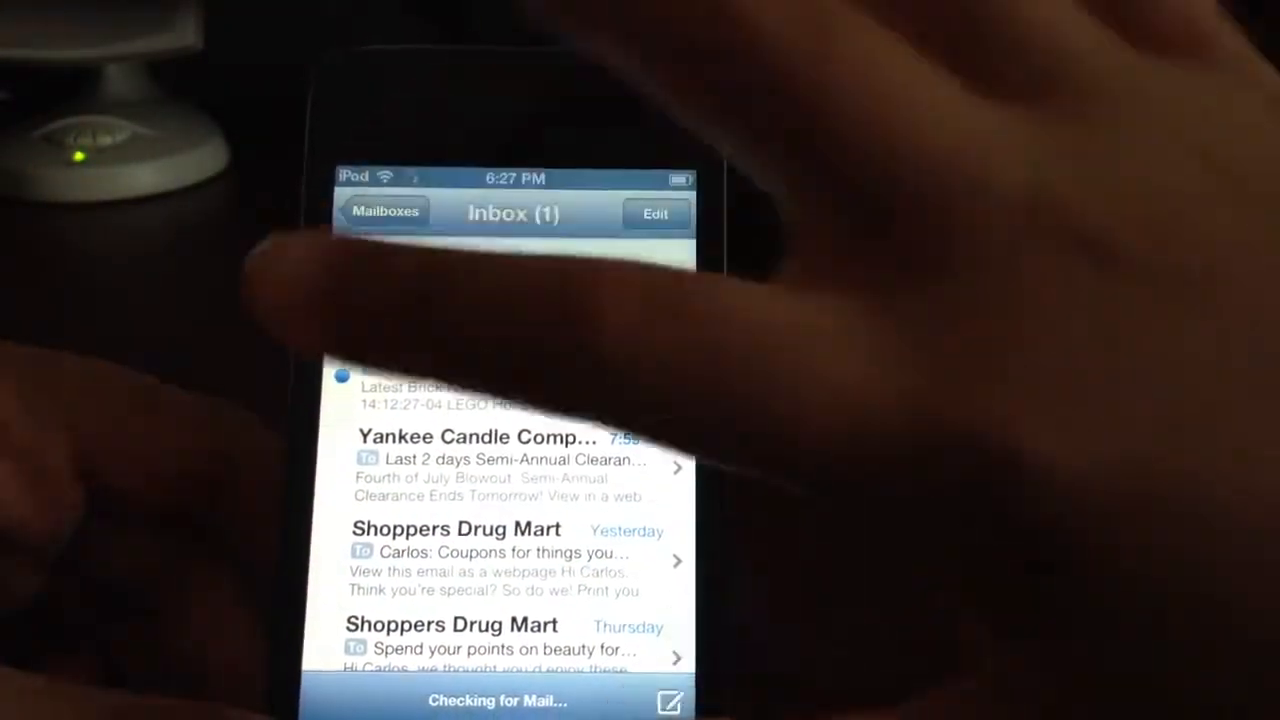
{"action": "left_click", "coordinate": [384, 212]}
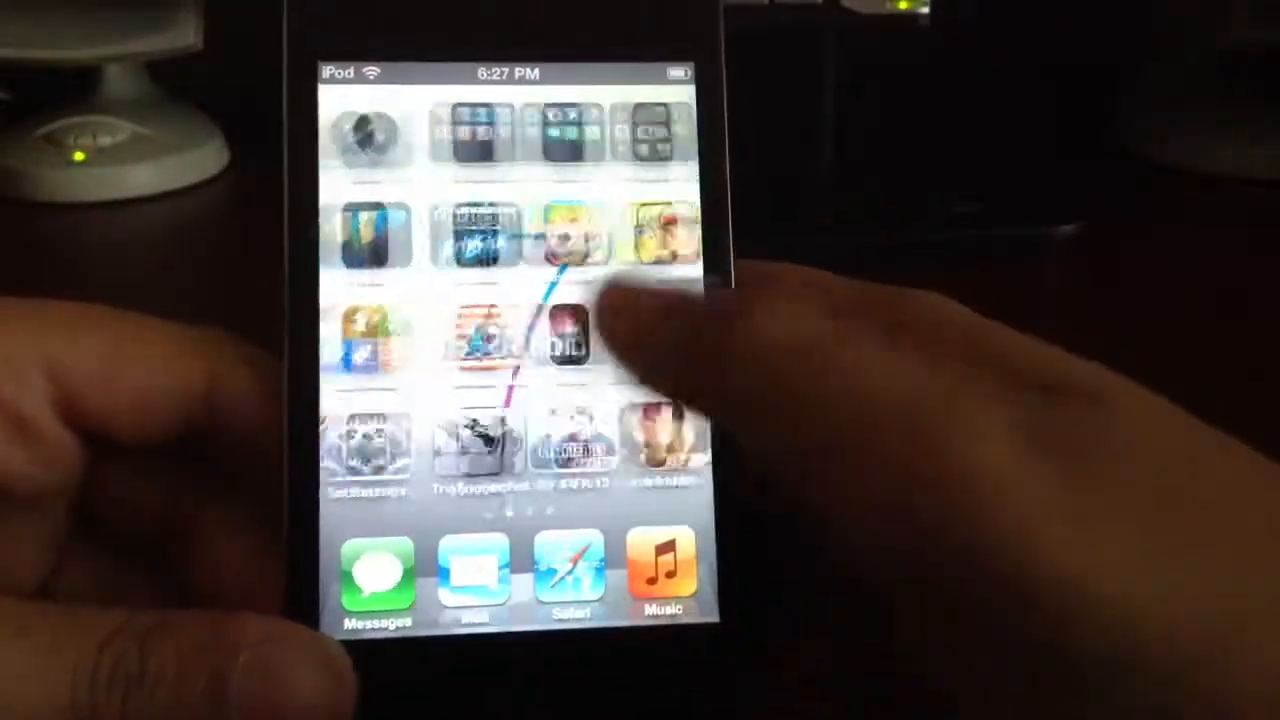
Swipe sideways across the home screen pages to the Angry Birds games page
{"action": "scroll", "scroll_direction": "left", "scroll_amount": 3}
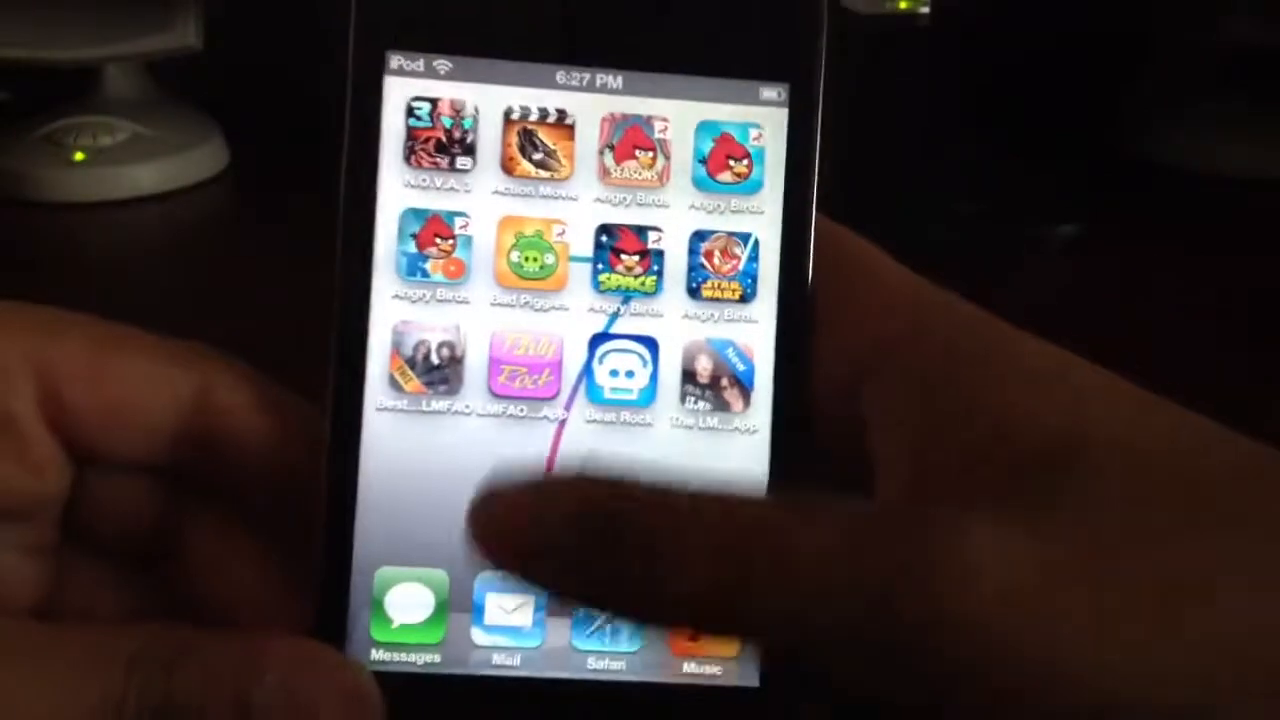
{"action": "scroll", "scroll_direction": "left", "scroll_amount": 3}
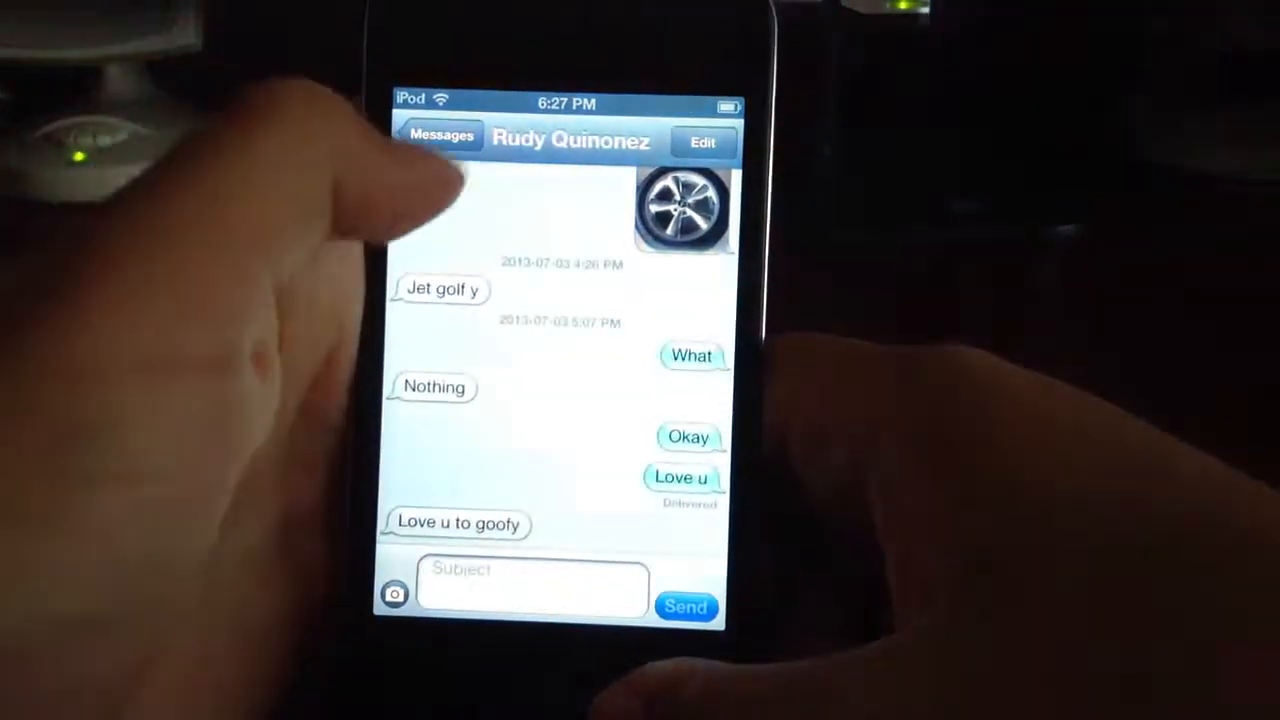
Go back to the conversation list and scroll down to older May and June 2013 threads
{"action": "left_click", "coordinate": [440, 136]}
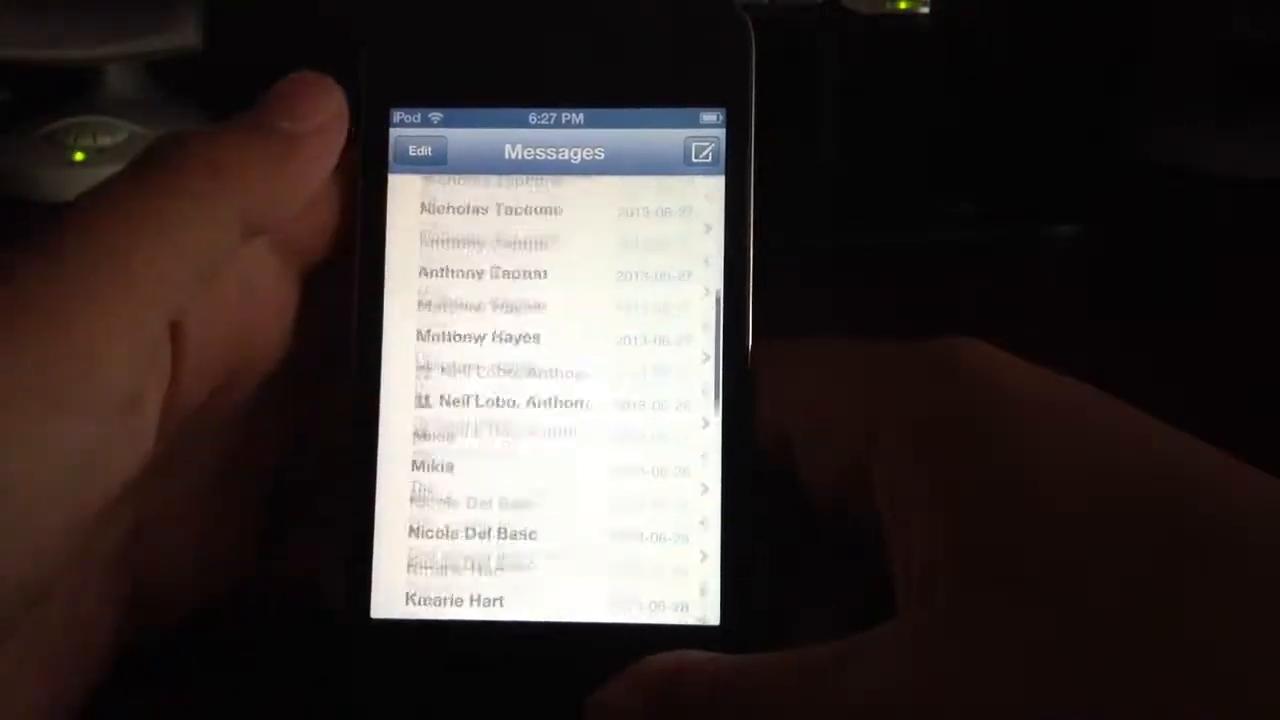
{"action": "scroll", "scroll_direction": "down", "scroll_amount": 3}
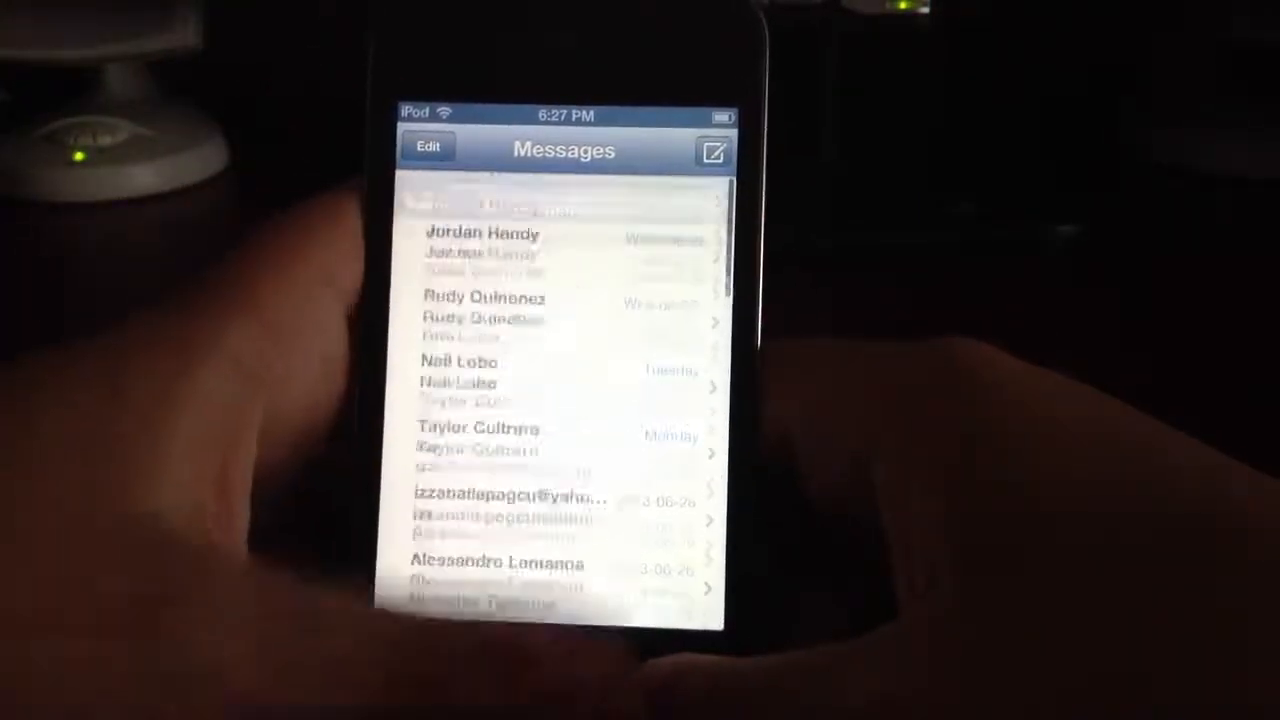
{"action": "scroll", "scroll_direction": "down", "scroll_amount": 3}
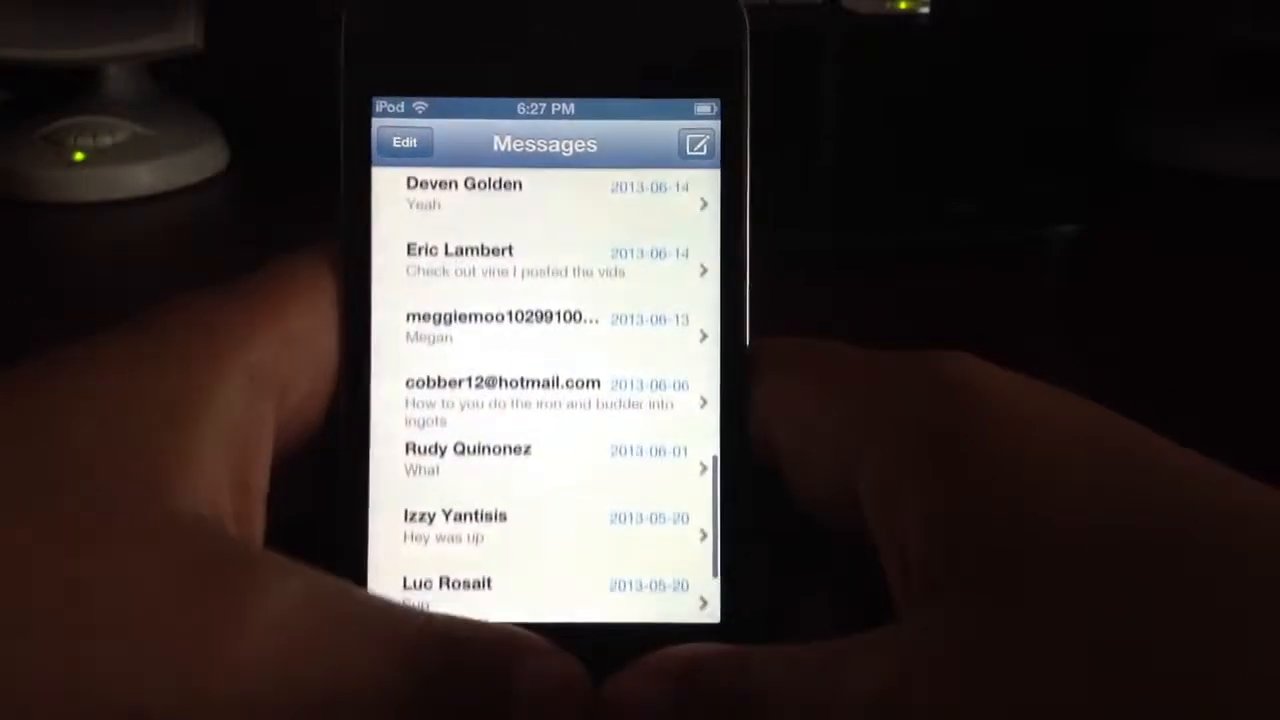